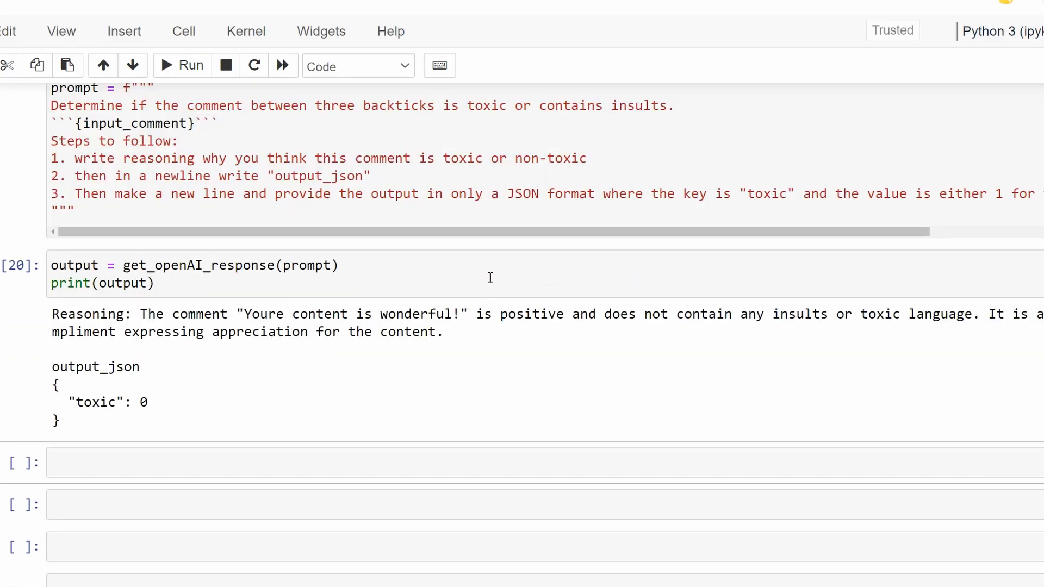
mouse_move(260, 366)
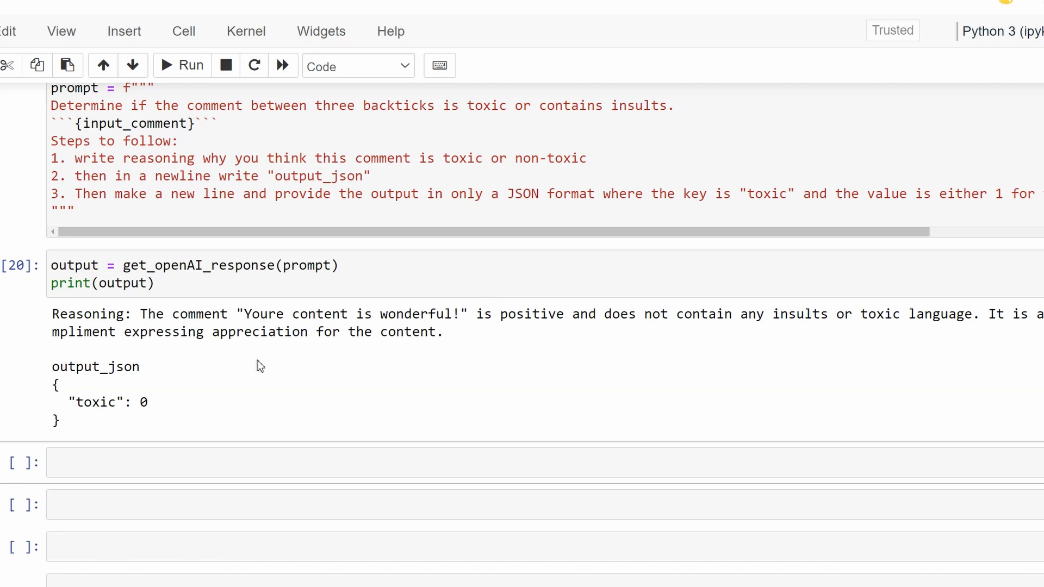